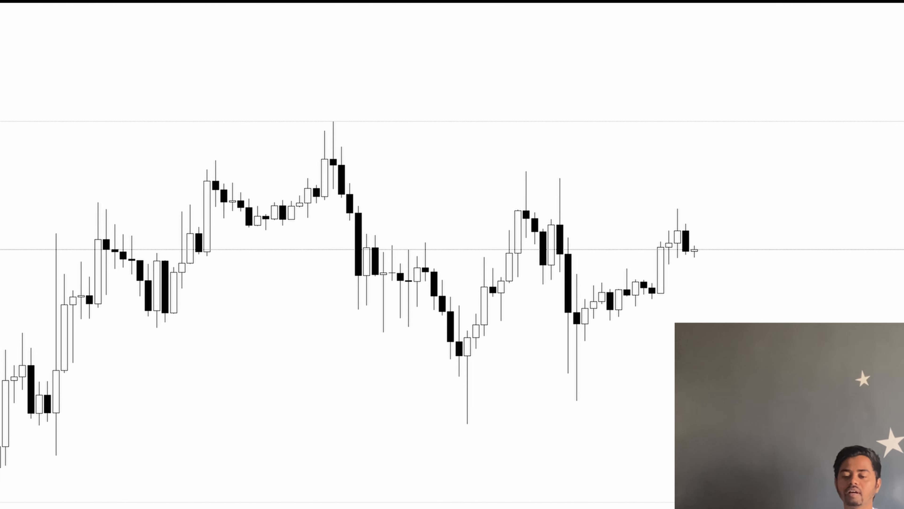
Mark a descending trendline across the highs and a pink resistance box near 68,000–68,500.
drag(227, 77, 803, 248)
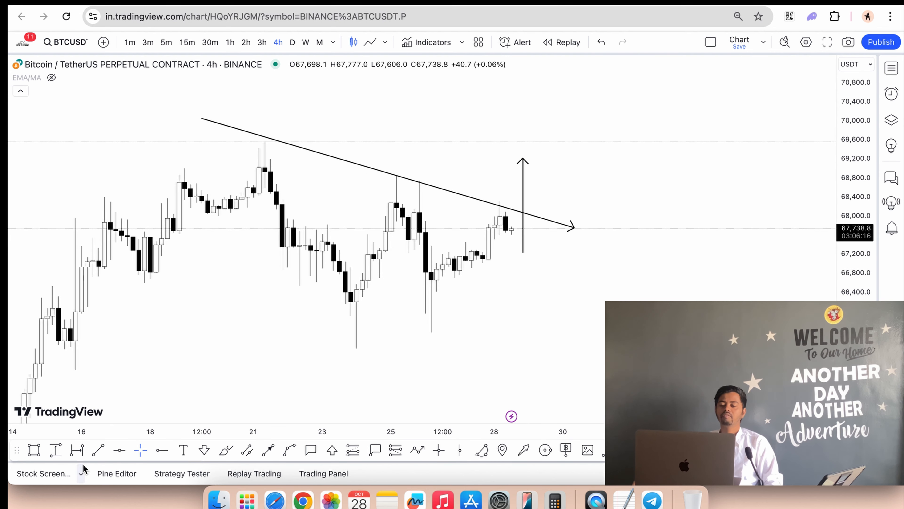
drag(132, 187, 626, 225)
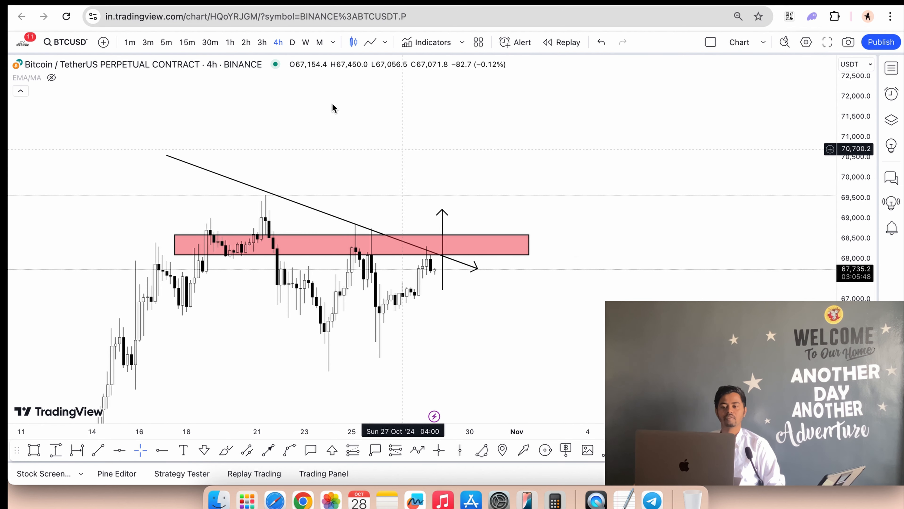
View the 1D timeframe, clear its trial drawings, and return to the 4h chart.
click(292, 42)
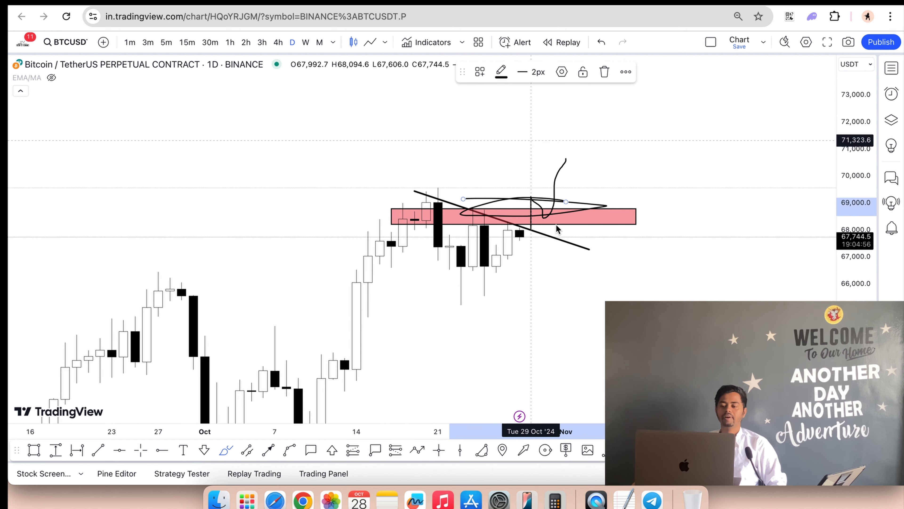
click(278, 41)
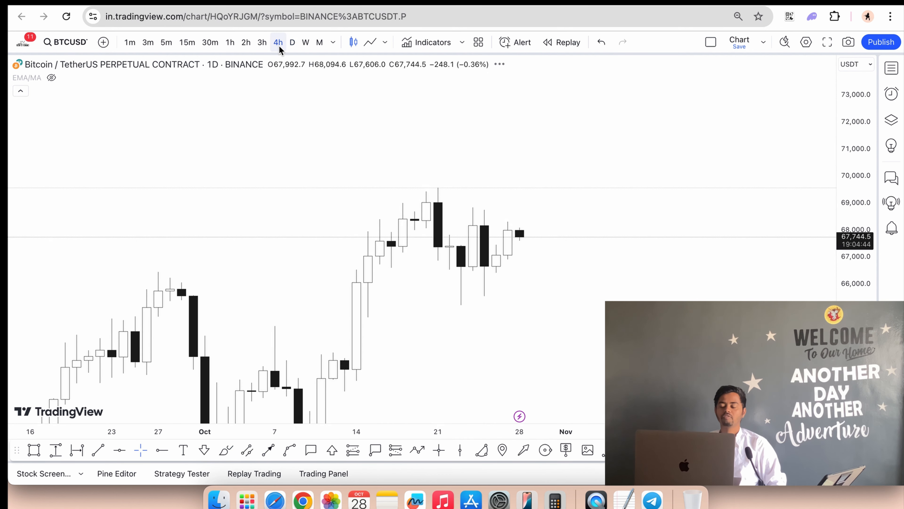
click(277, 42)
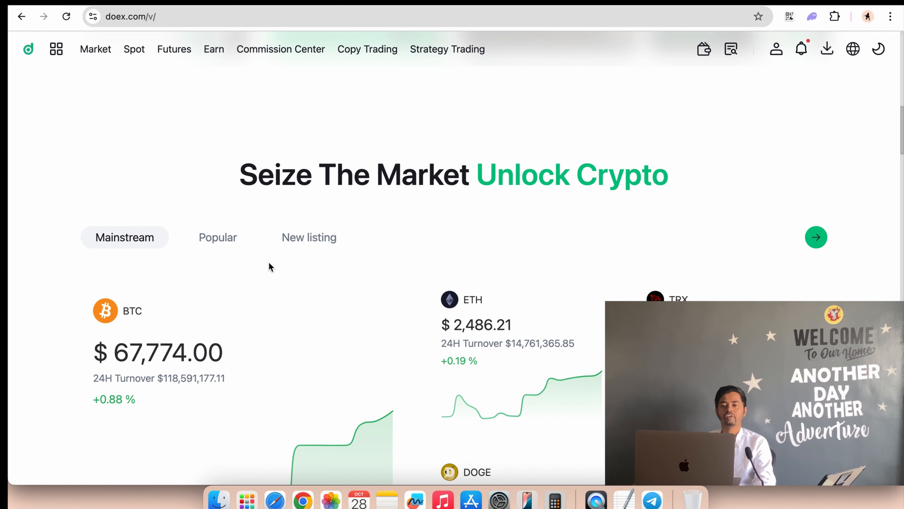
Scroll the DOEX homepage past the coin lists to the Trading Made Easier copy-trading section.
scroll(down, 3)
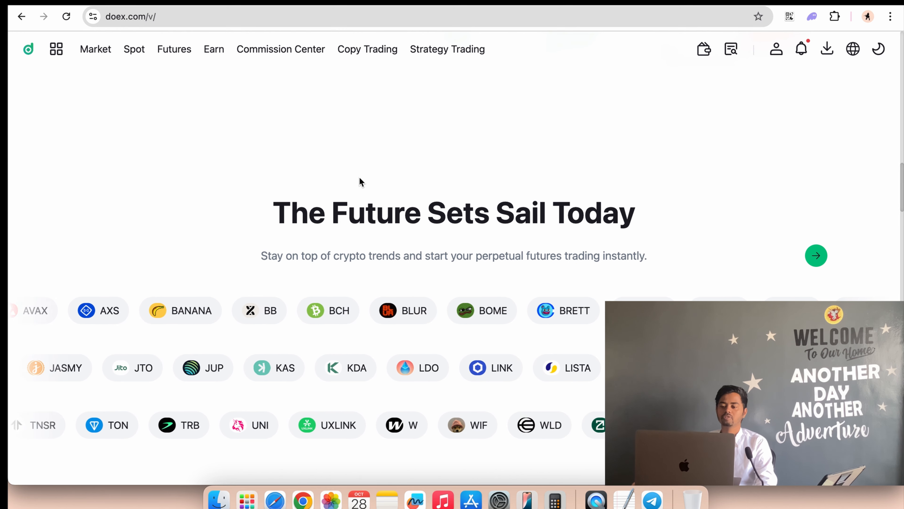
scroll(down, 3)
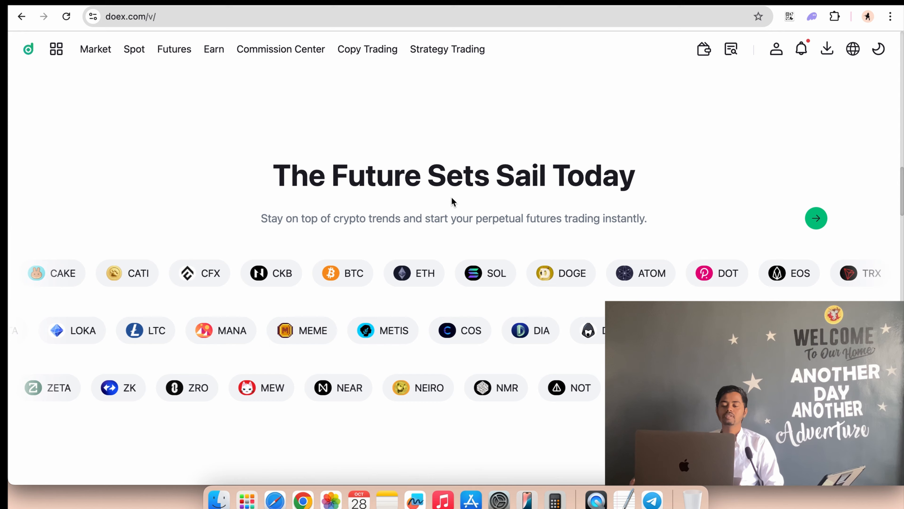
scroll(down, 3)
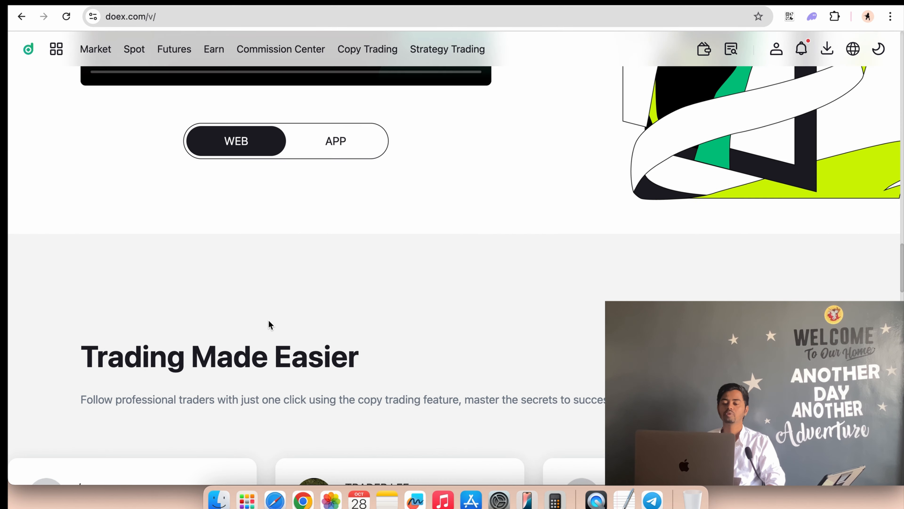
Scroll the DOEX homepage down to the Start The Crypto World Now banner and footer.
scroll(down, 3)
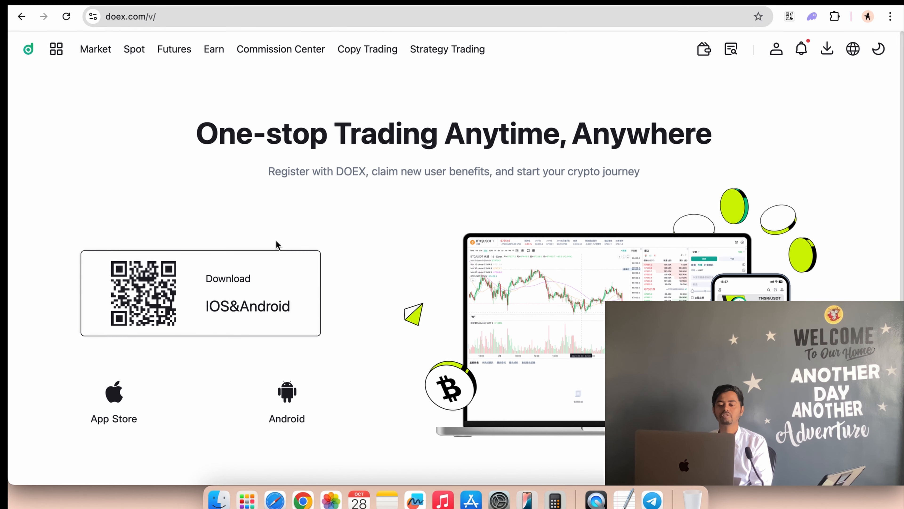
mouse_move(504, 163)
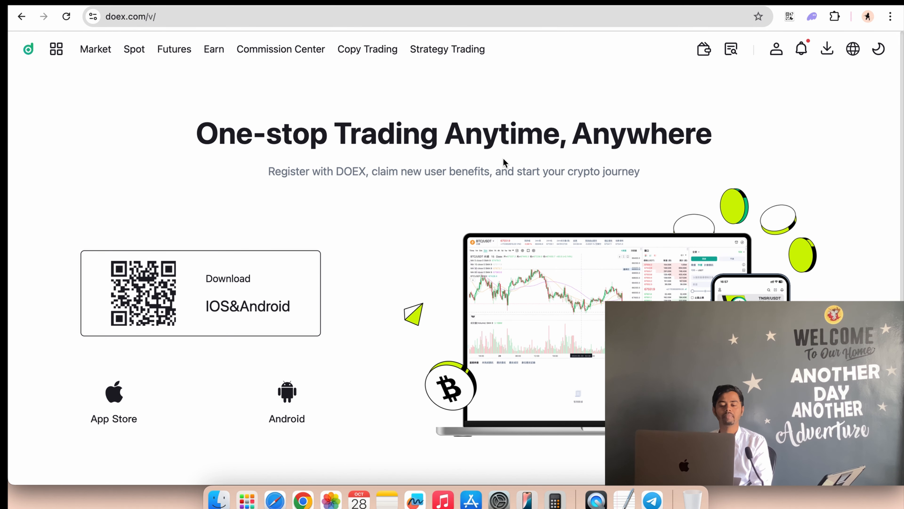
scroll(down, 3)
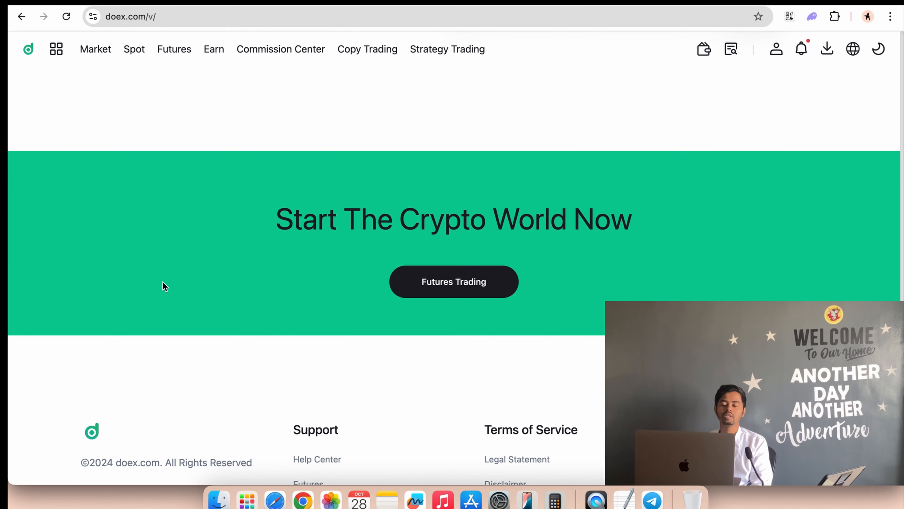
scroll(down, 3)
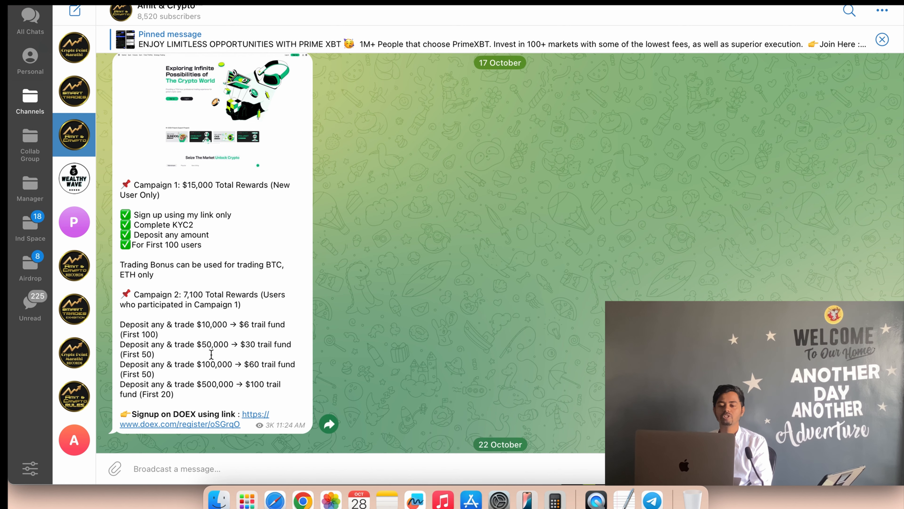
mouse_move(313, 167)
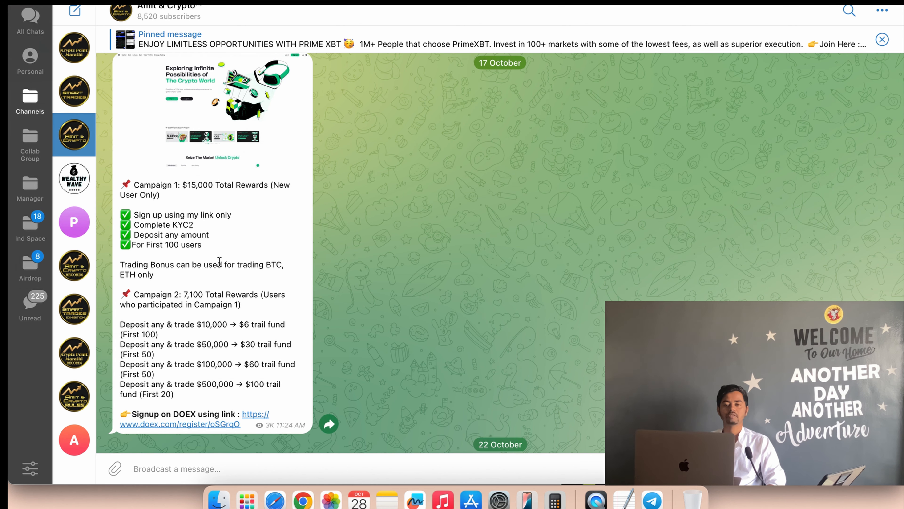
Scroll the Telegram channel to the DOEX campaign rewards post with its signup link.
scroll(down, 3)
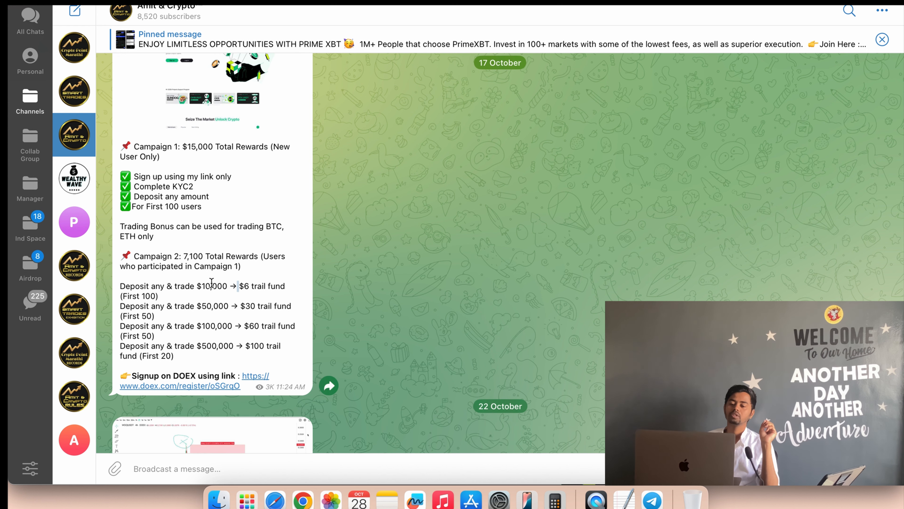
double_click(257, 285)
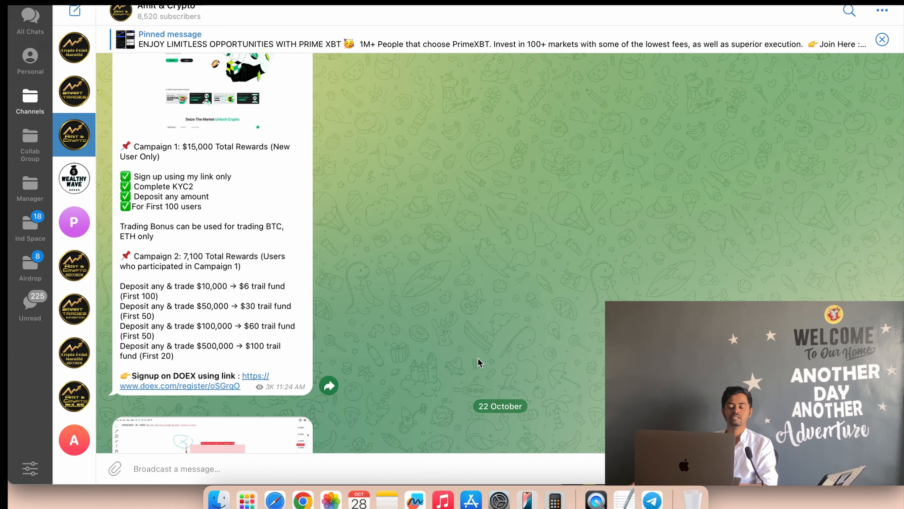
scroll(down, 3)
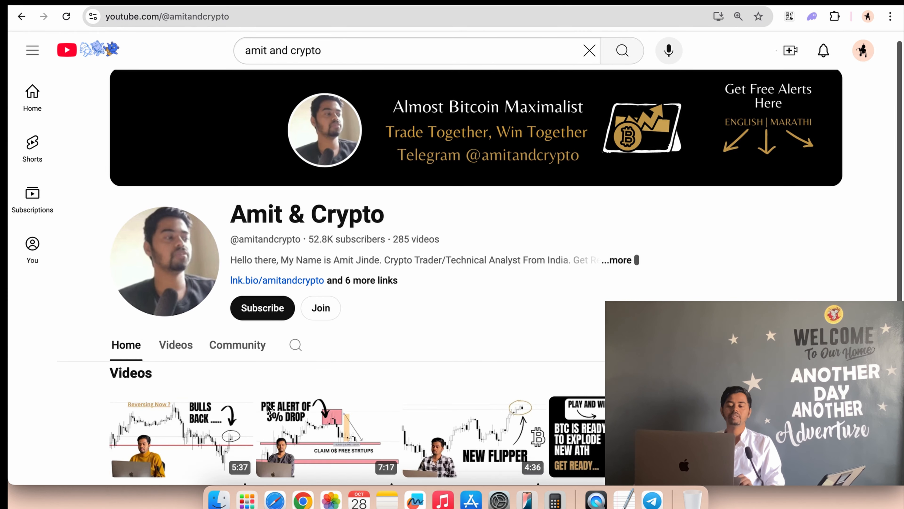
View the Amit & Crypto linked channel list, then return to the channel home page.
click(327, 357)
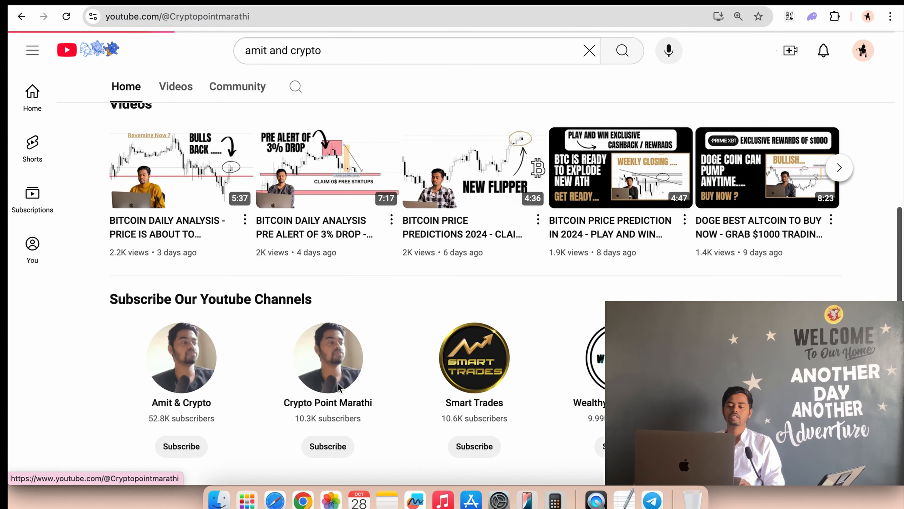
click(181, 357)
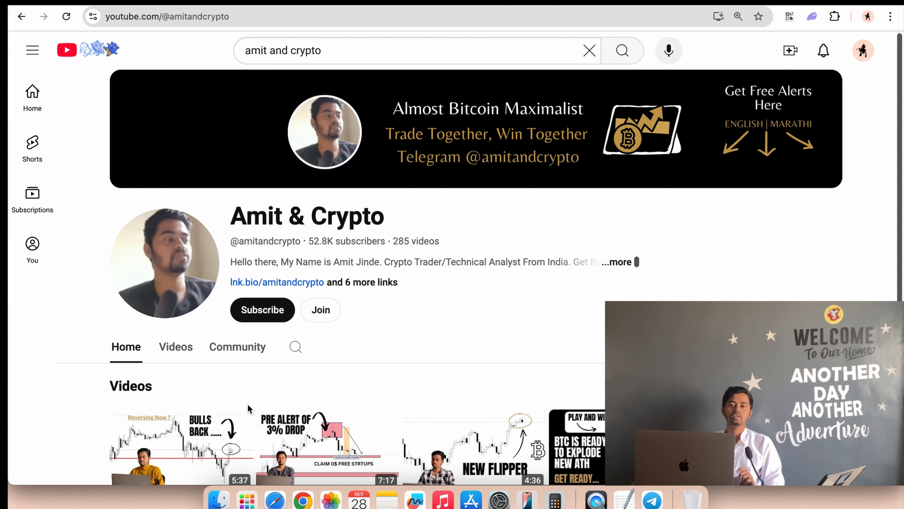